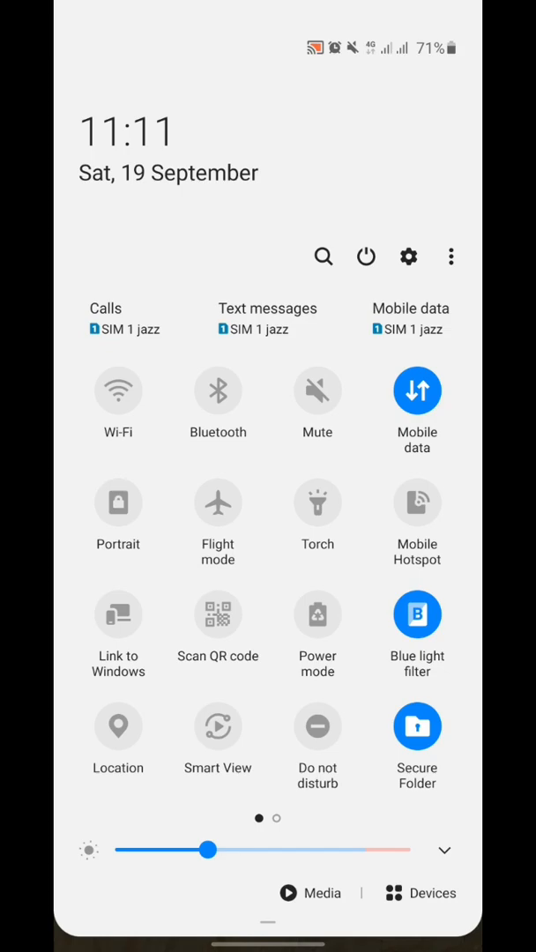
- Navigate Settings > Connections > Data usage to the SIM 1 jazz Mobile data usage page
left_click(409, 258)
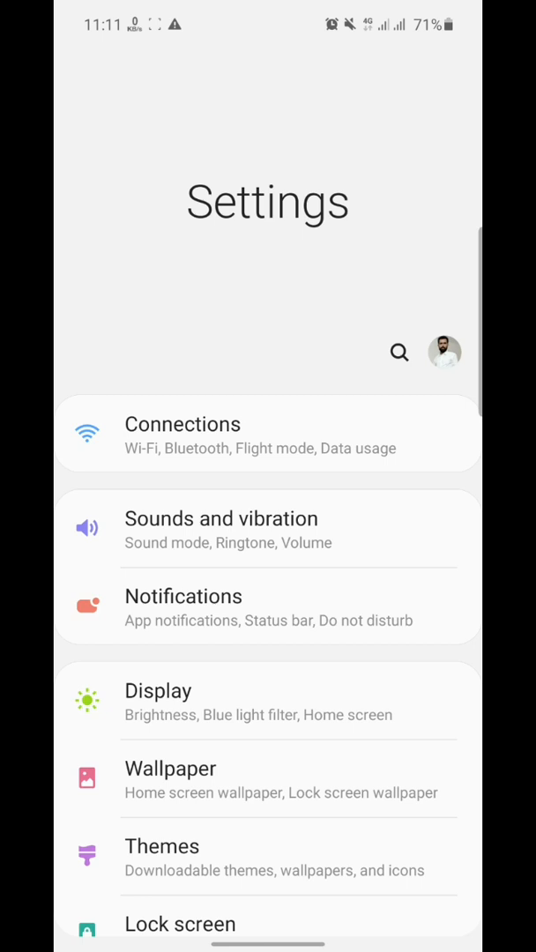
left_click(184, 432)
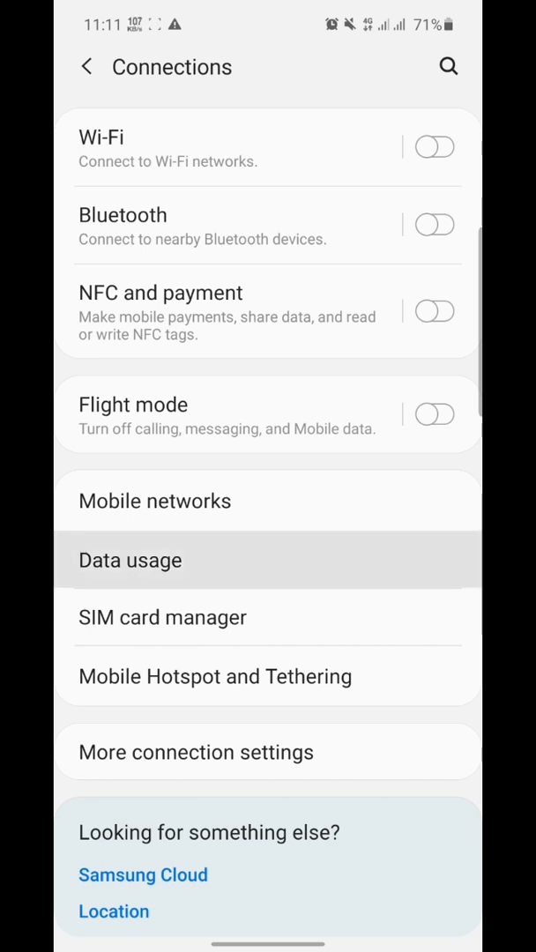
left_click(131, 558)
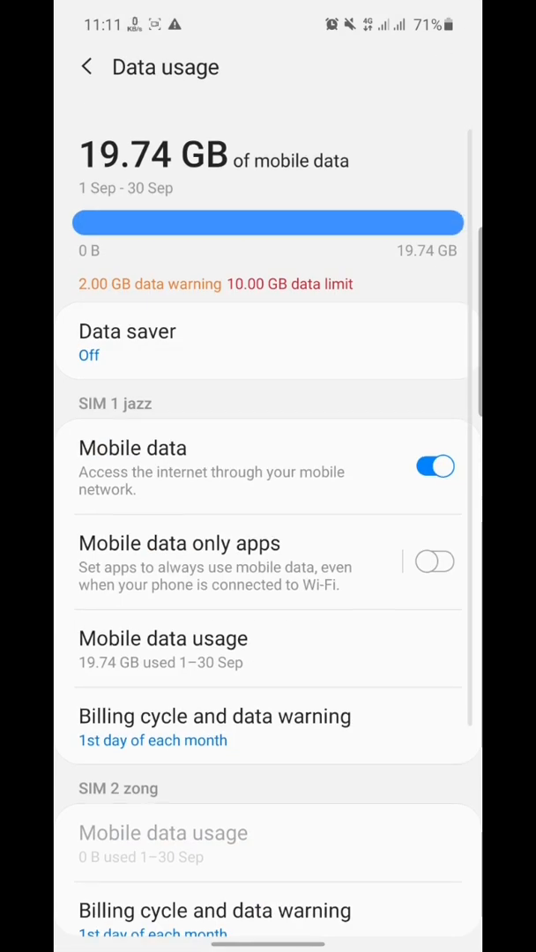
left_click(162, 638)
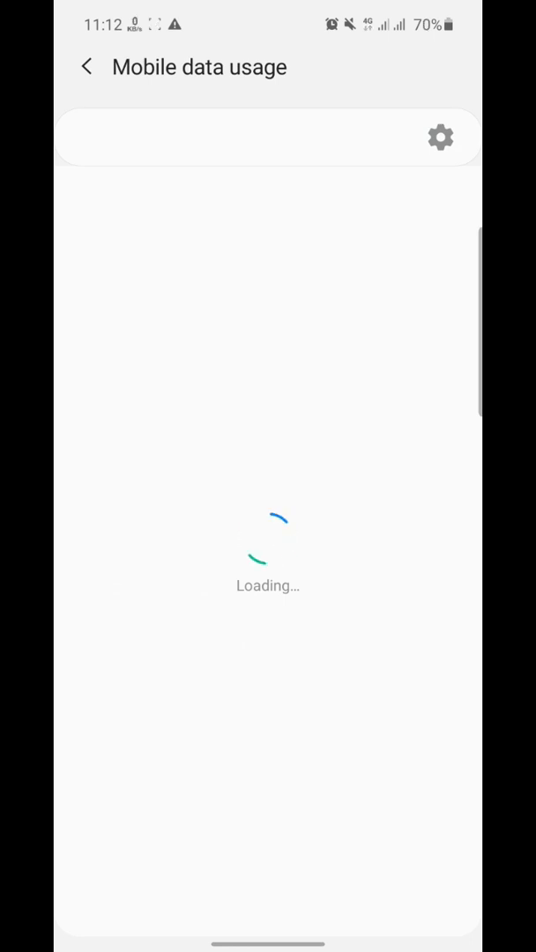
- Reach Billing cycle and data warning via the 'Over your mobile data limit' notification
left_click(440, 137)
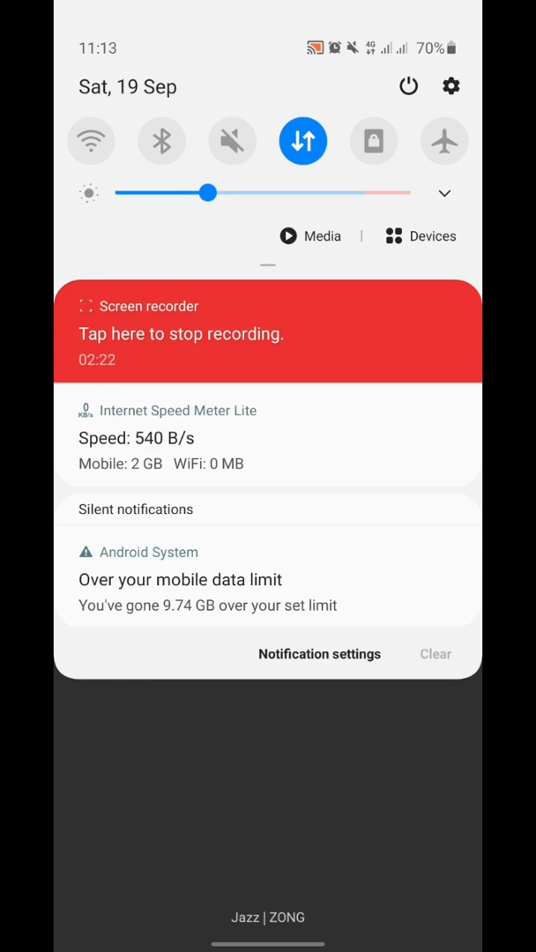
left_click(180, 578)
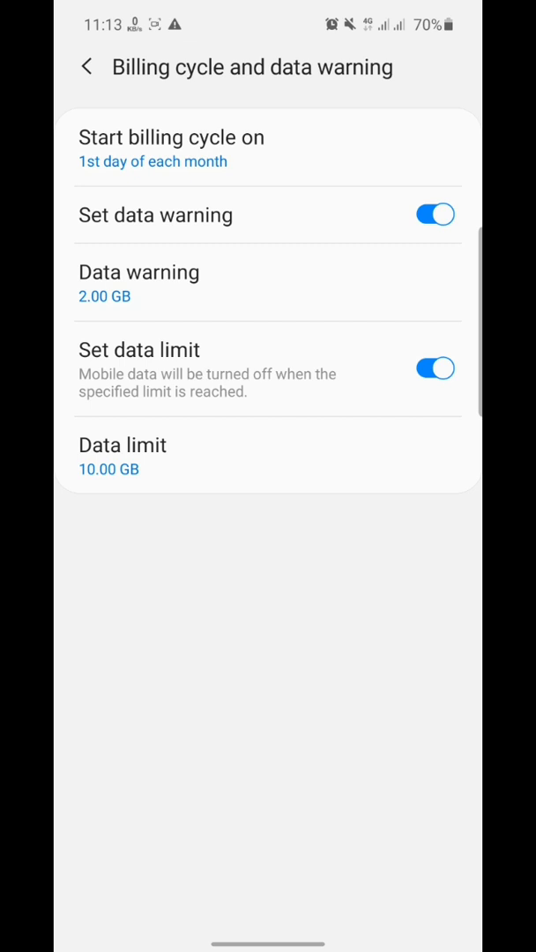
- Change the data limit from 10 GB to 40 GB
left_click(110, 469)
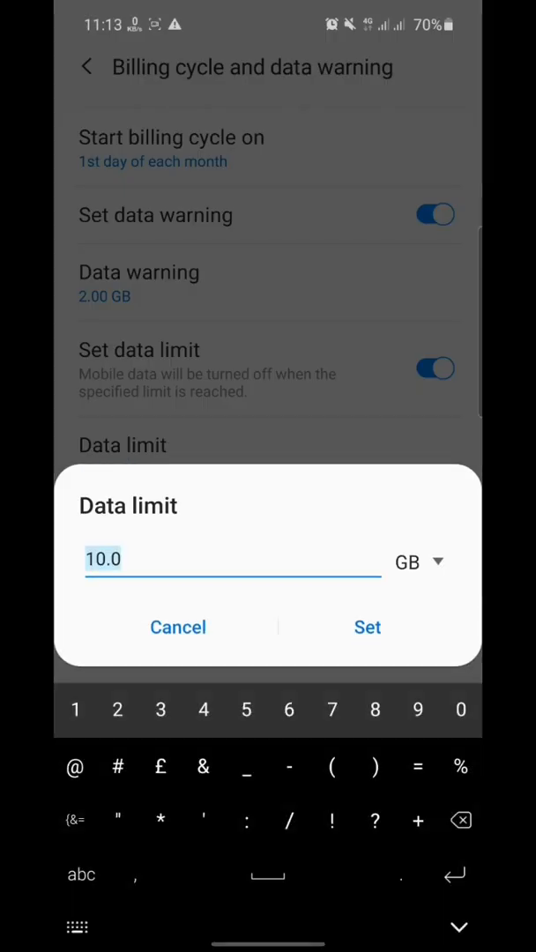
type("40")
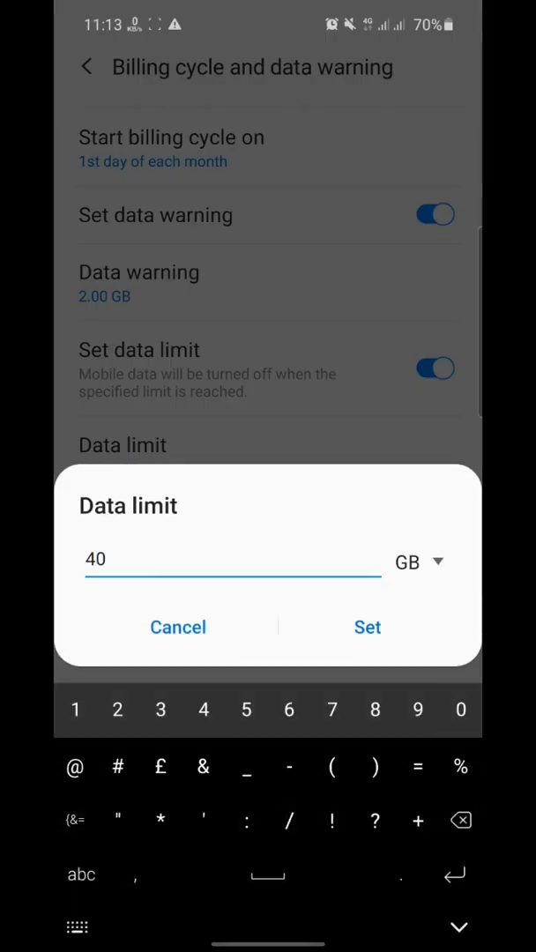
left_click(366, 628)
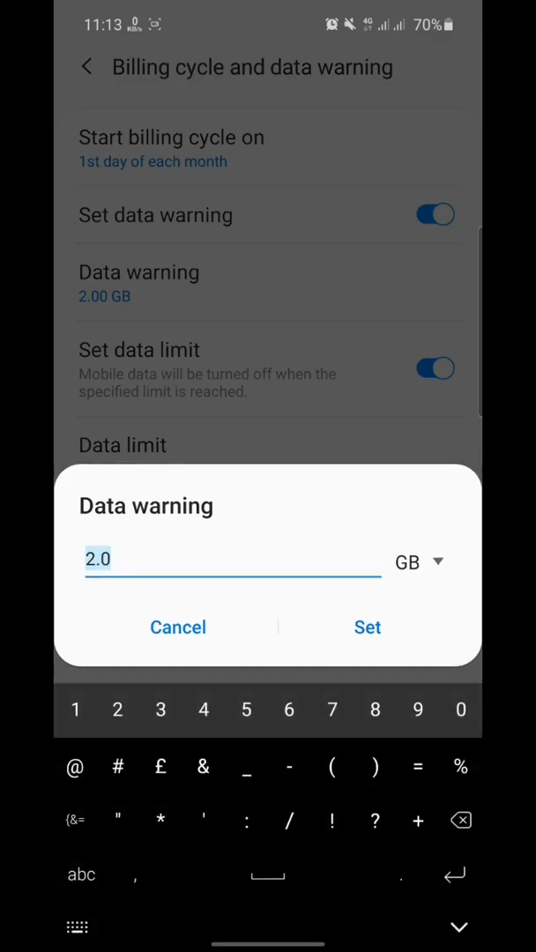
- Set the data warning to 10 GB, leaving the limit at 40 GB
type("10")
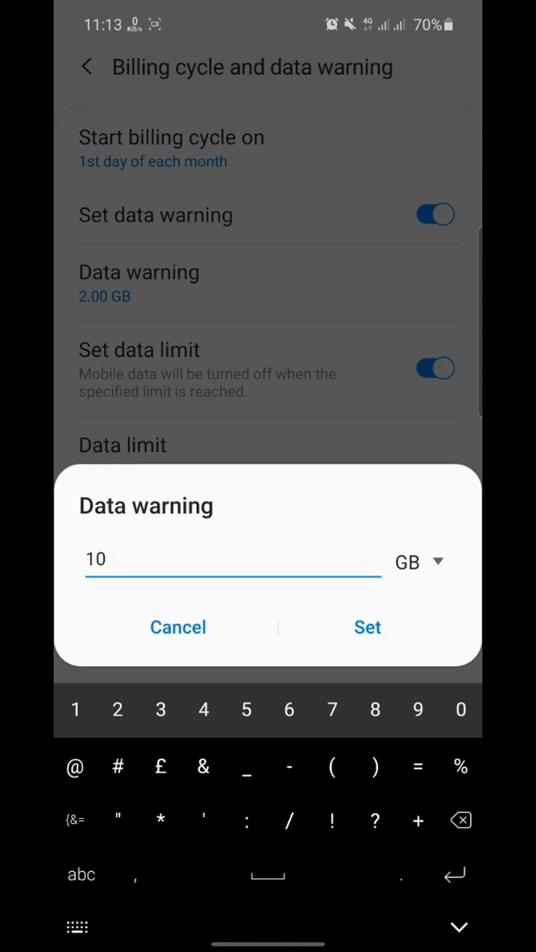
left_click(366, 627)
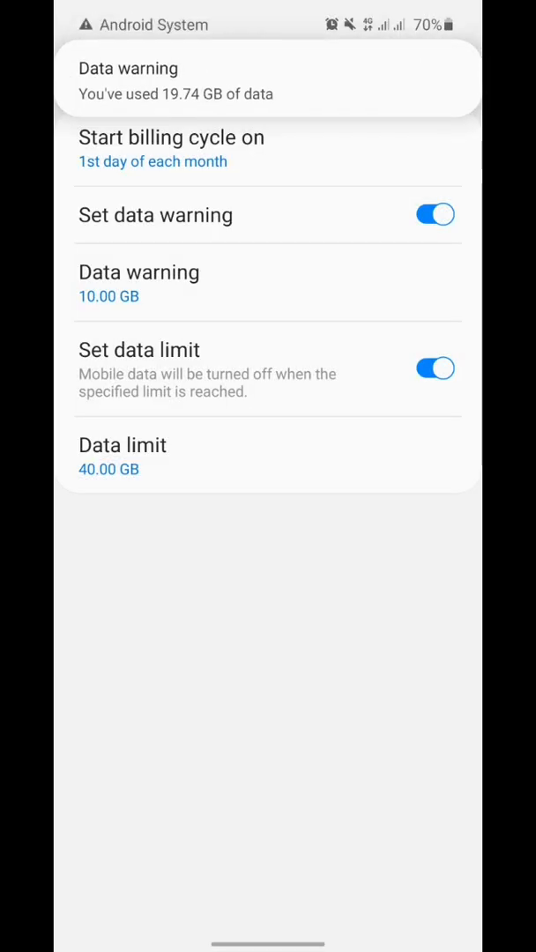